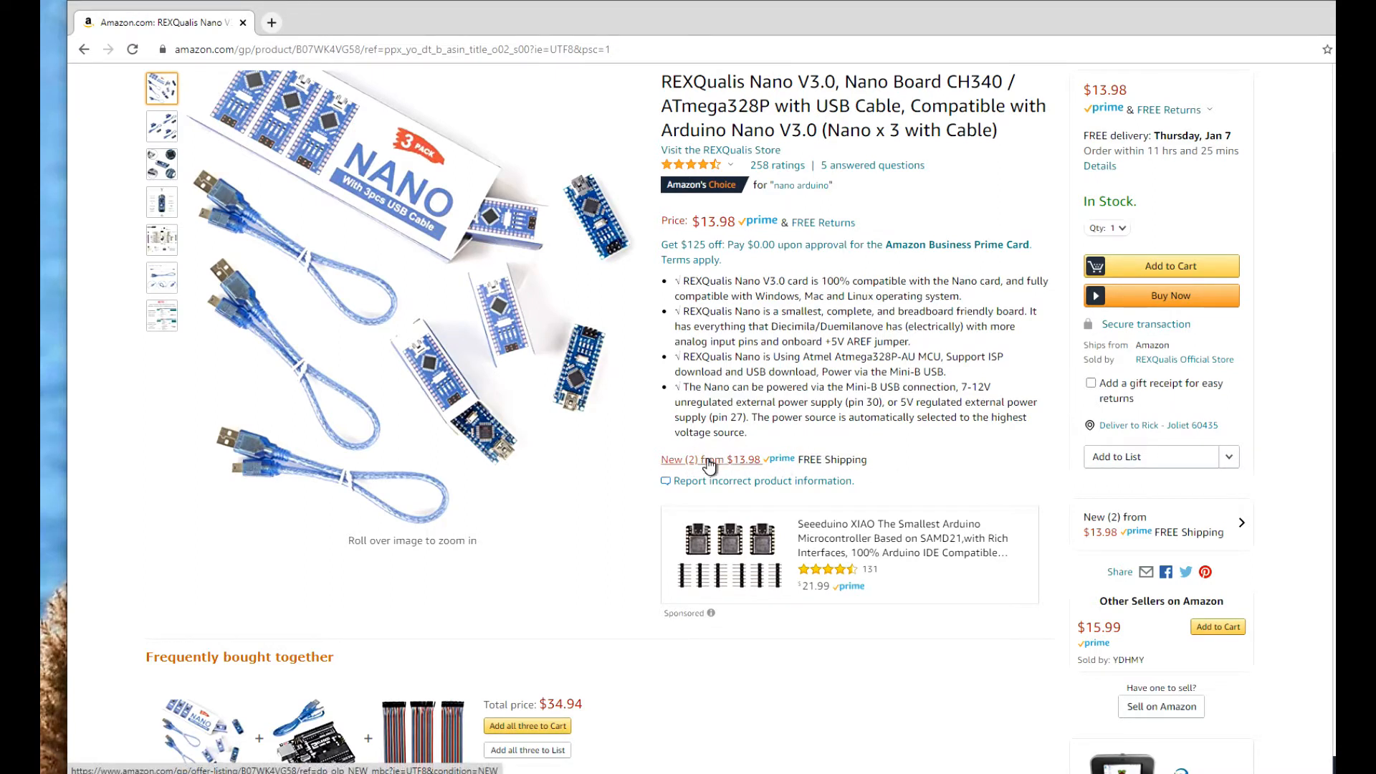
Scroll the REXQualis Nano page down to the Product Description and CH340 driver ATTENTION note.
scroll(down, 3)
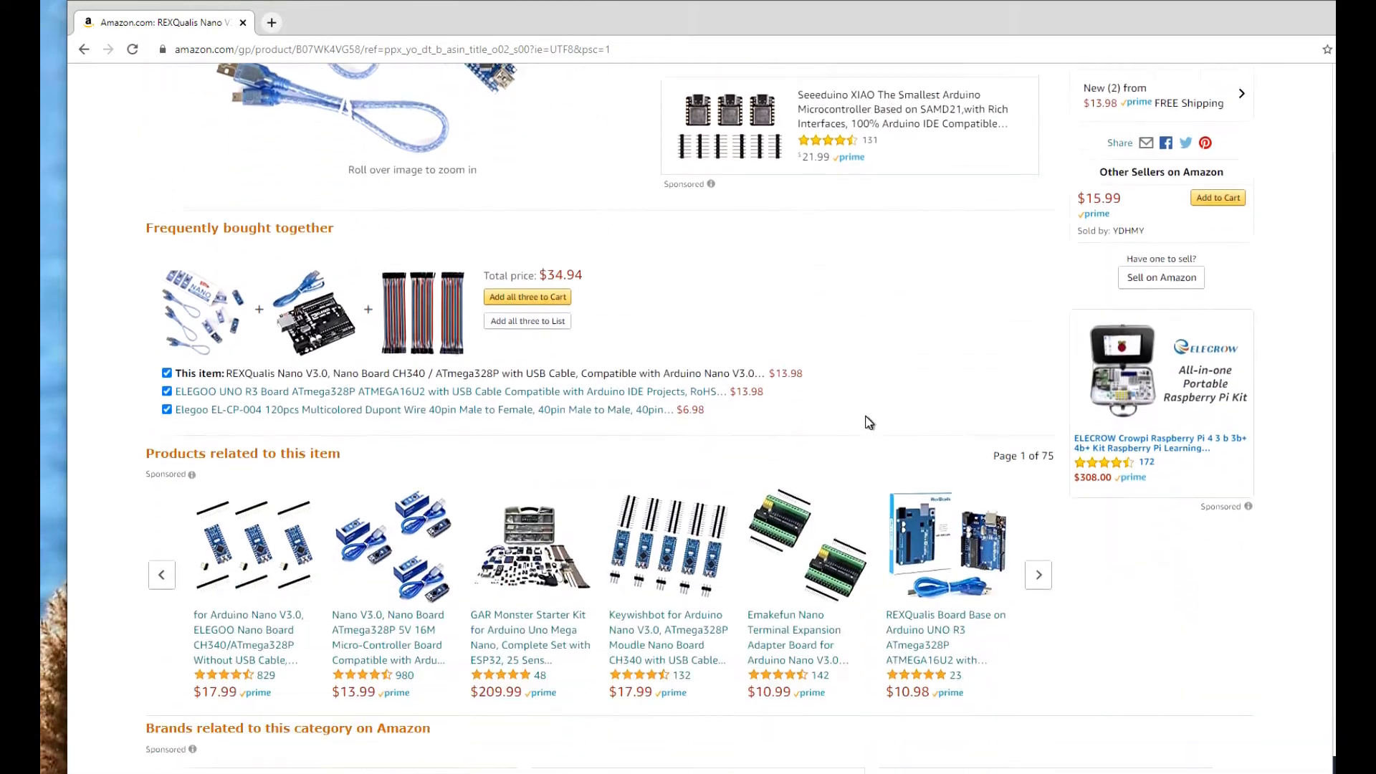
scroll(down, 3)
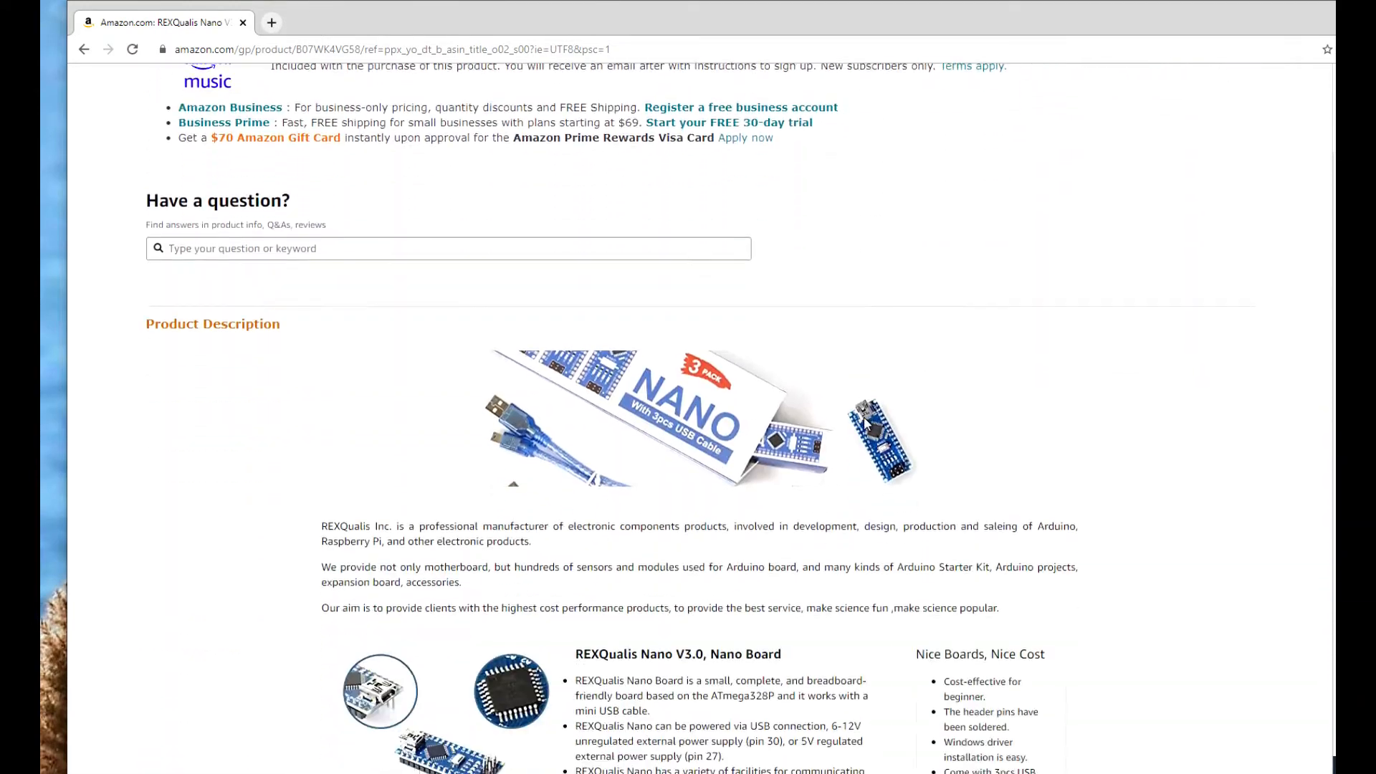
scroll(down, 3)
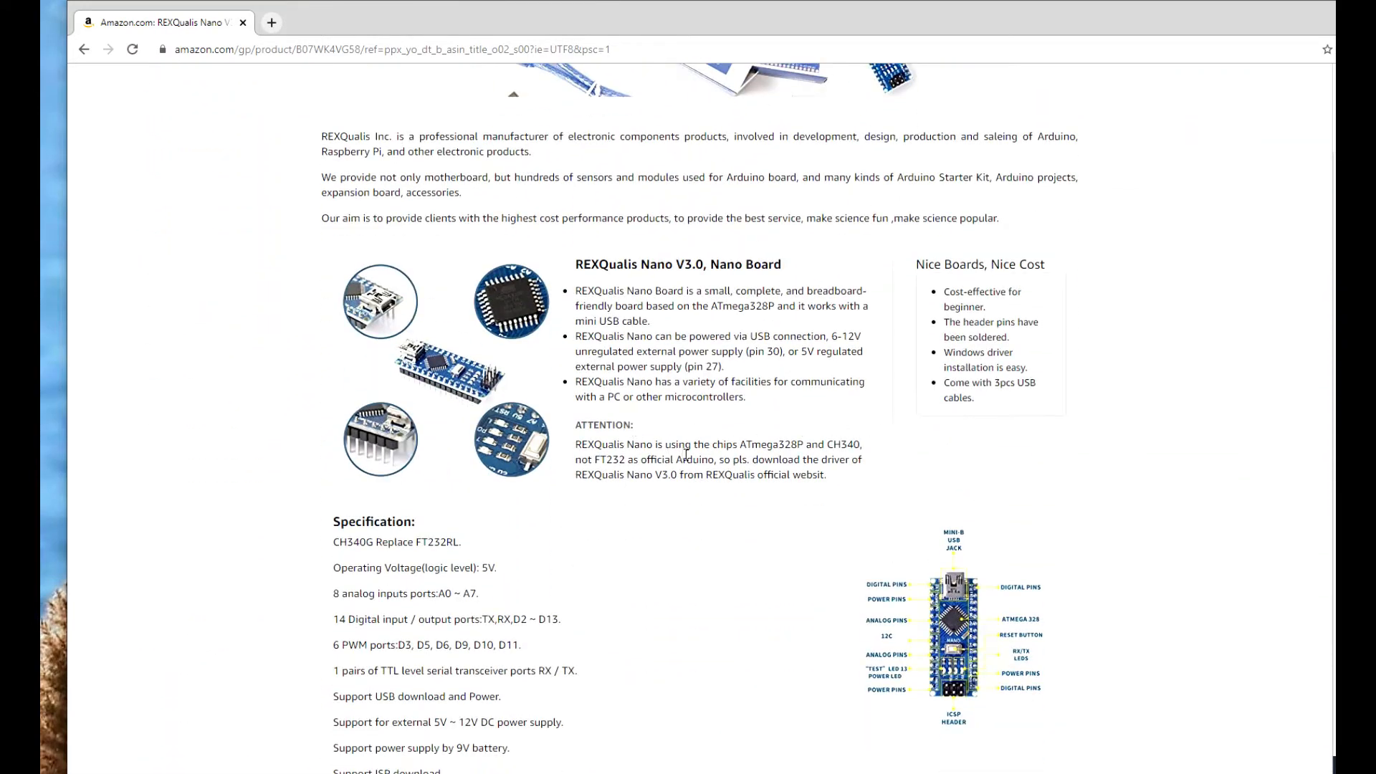
mouse_move(757, 528)
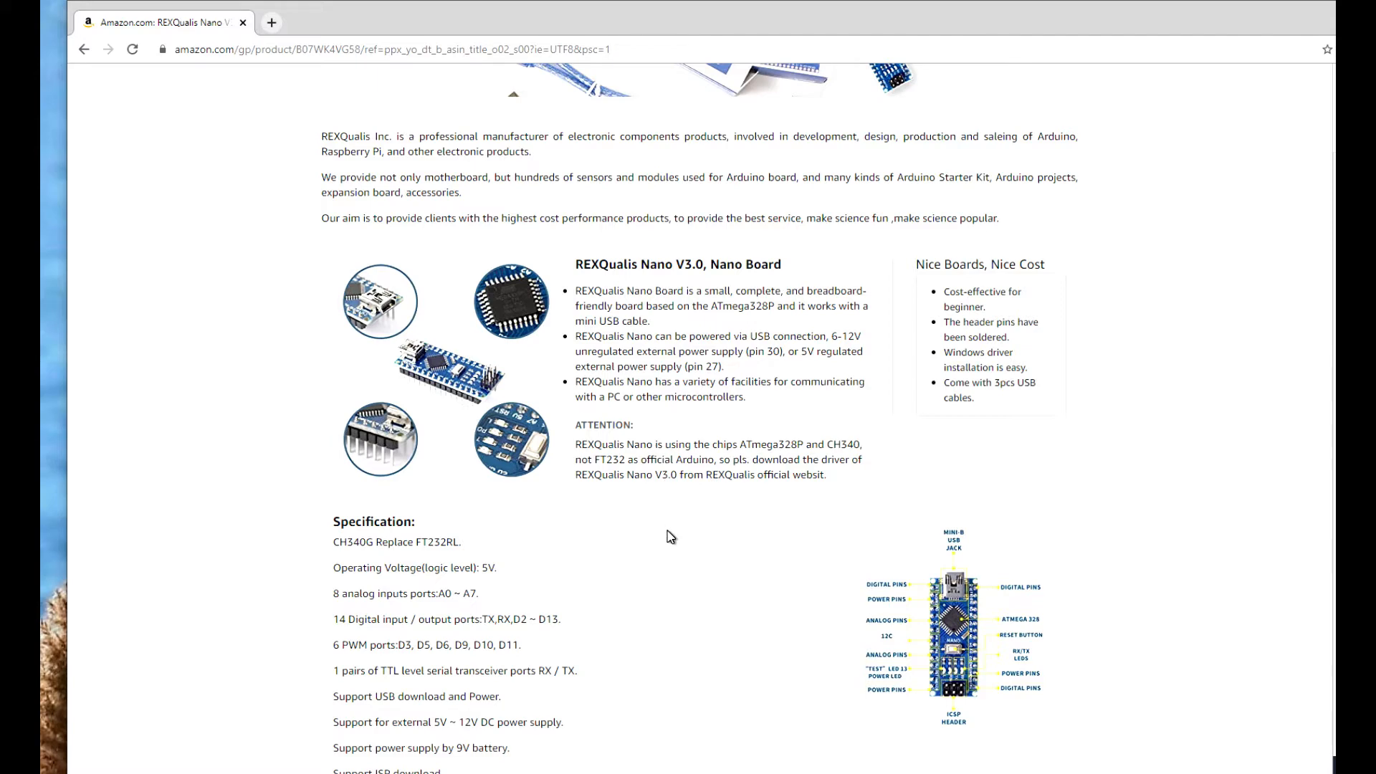
mouse_move(675, 534)
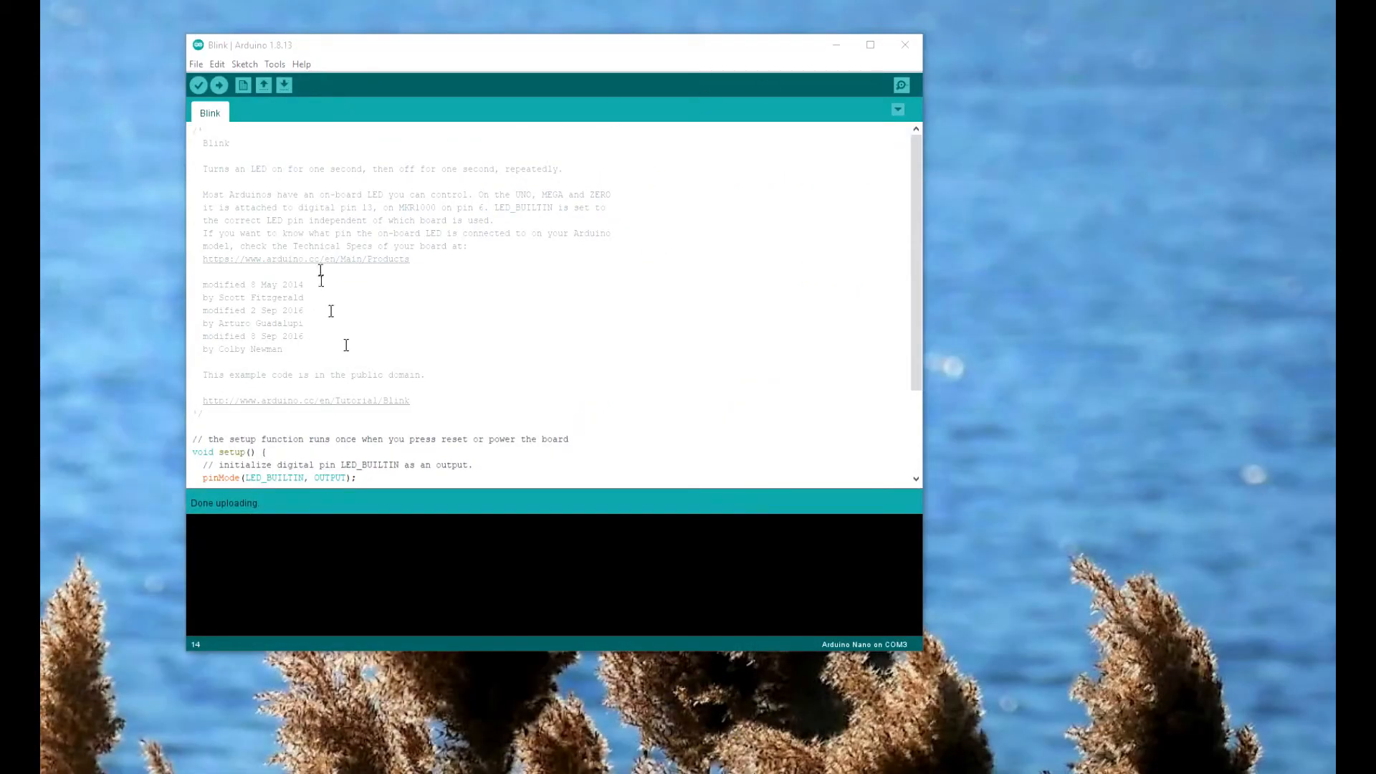
Confirm Board: Arduino Nano and Processor: ATmega328P (Old Bootloader) under Tools, and select port COM3.
click(275, 63)
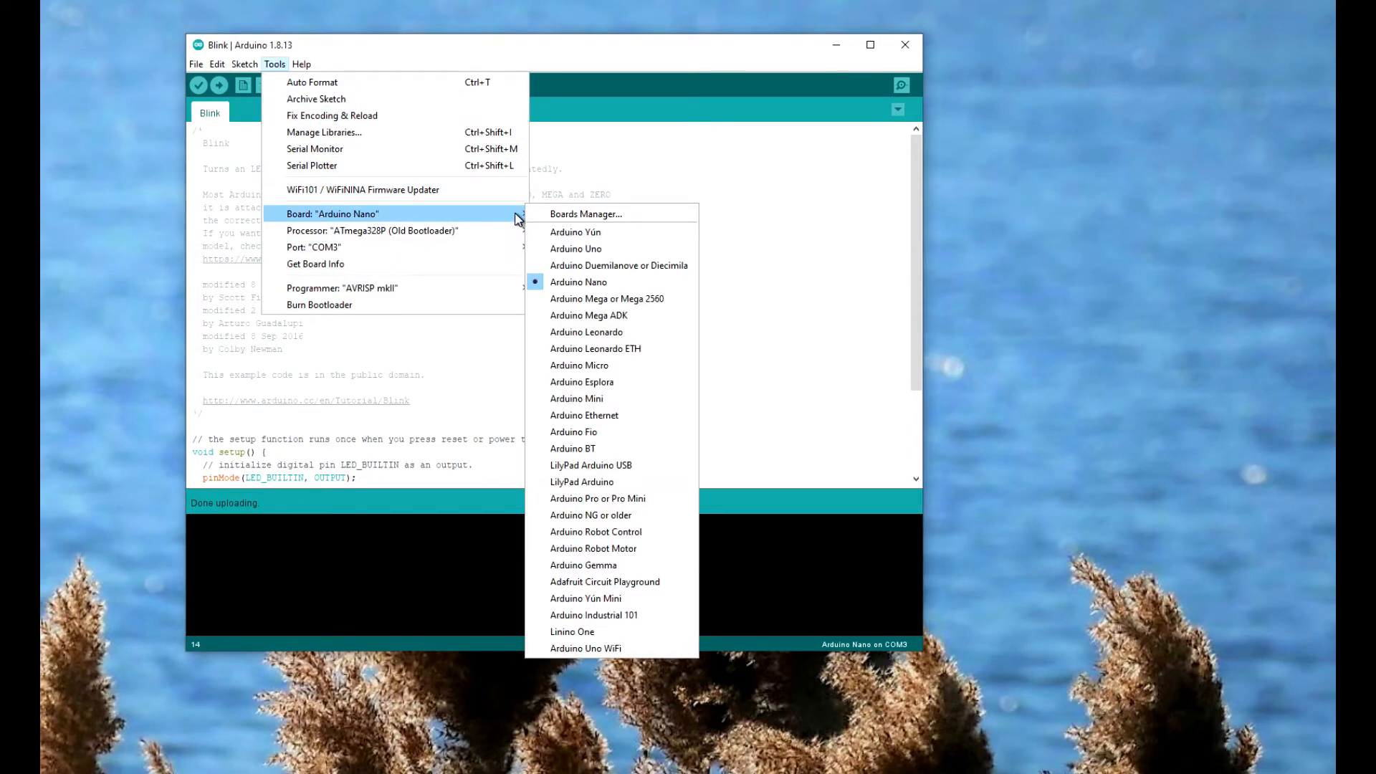
mouse_move(373, 230)
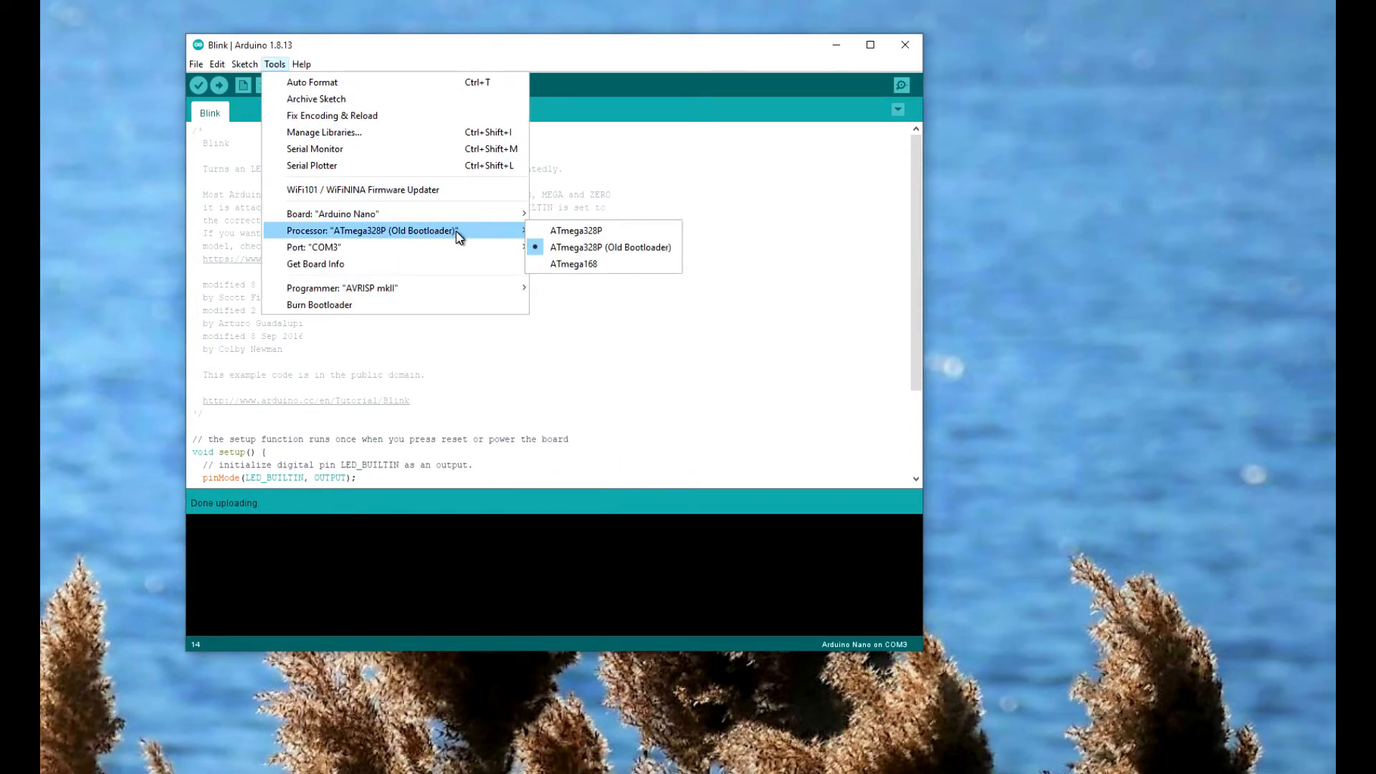
mouse_move(351, 246)
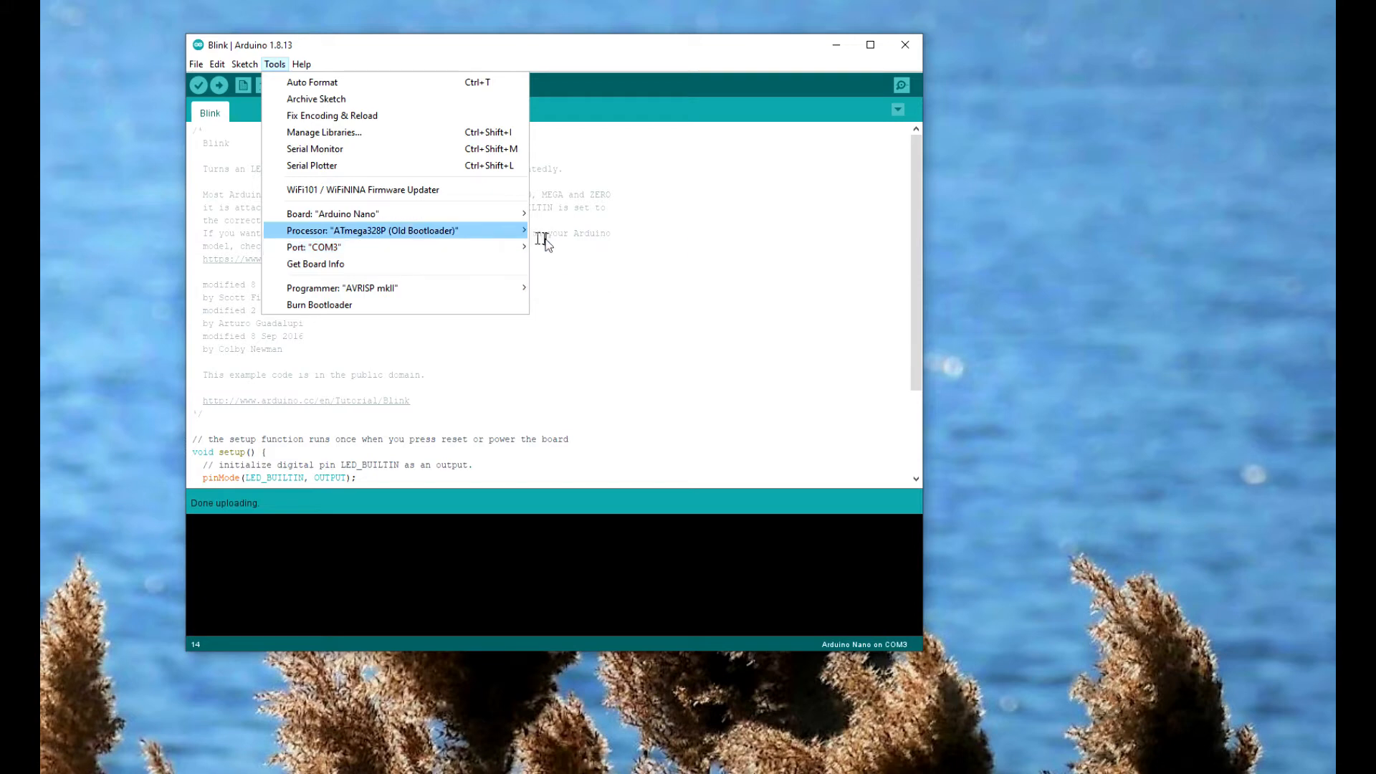
click(312, 247)
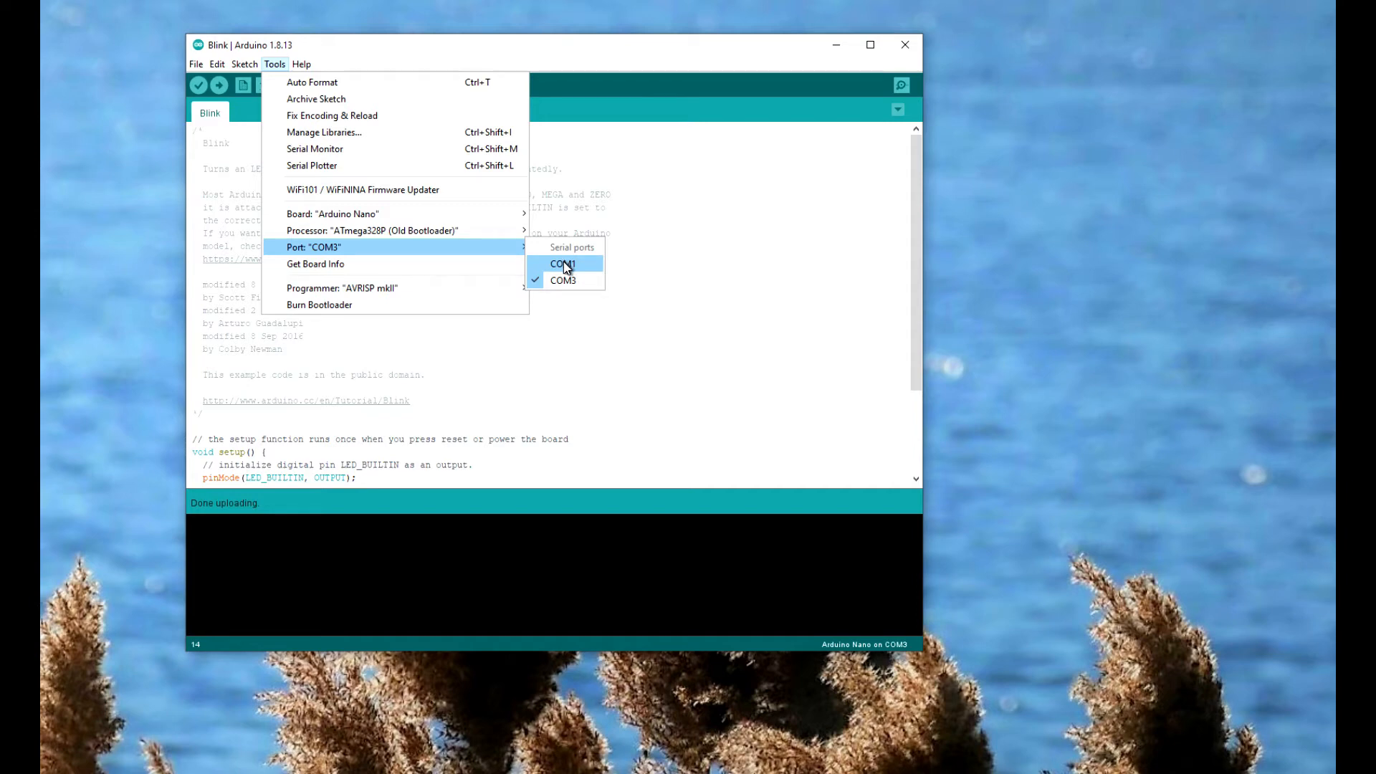
mouse_move(563, 280)
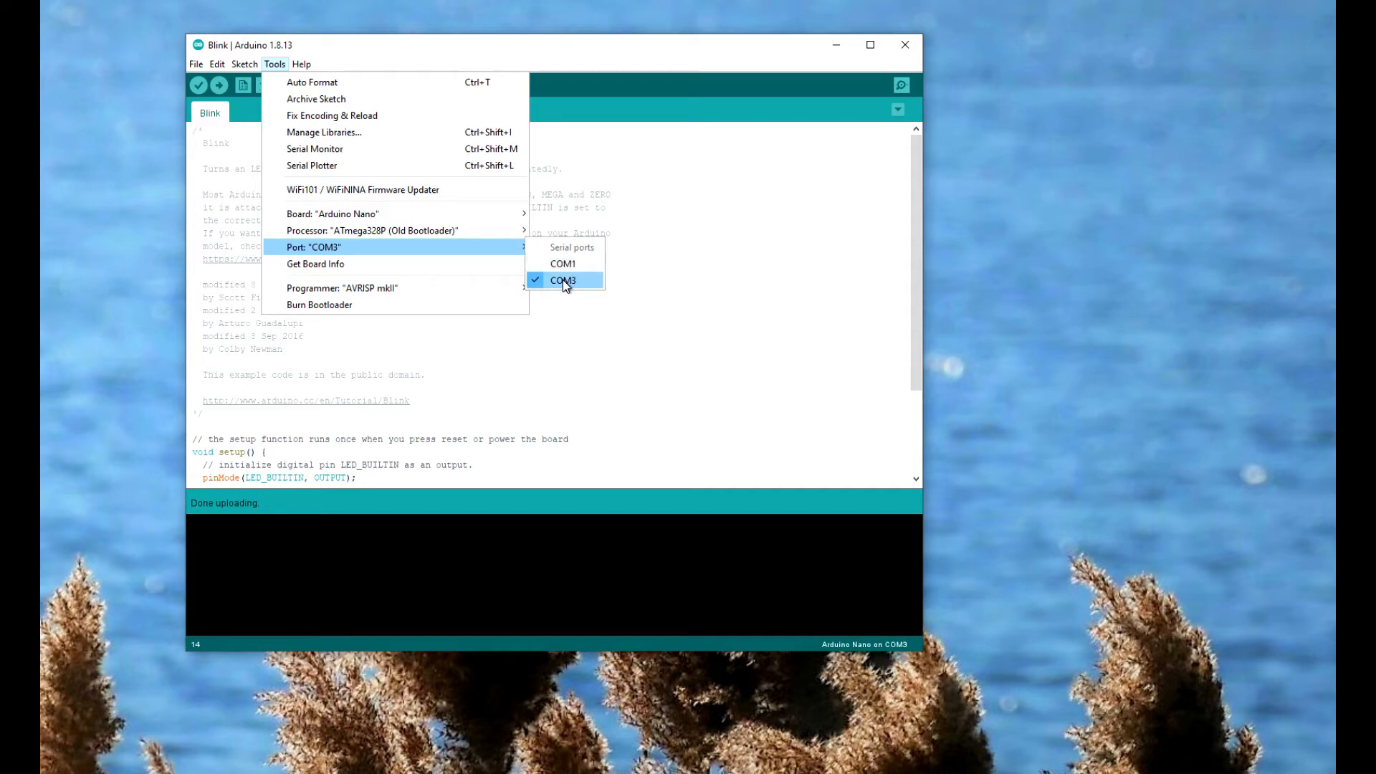
click(562, 279)
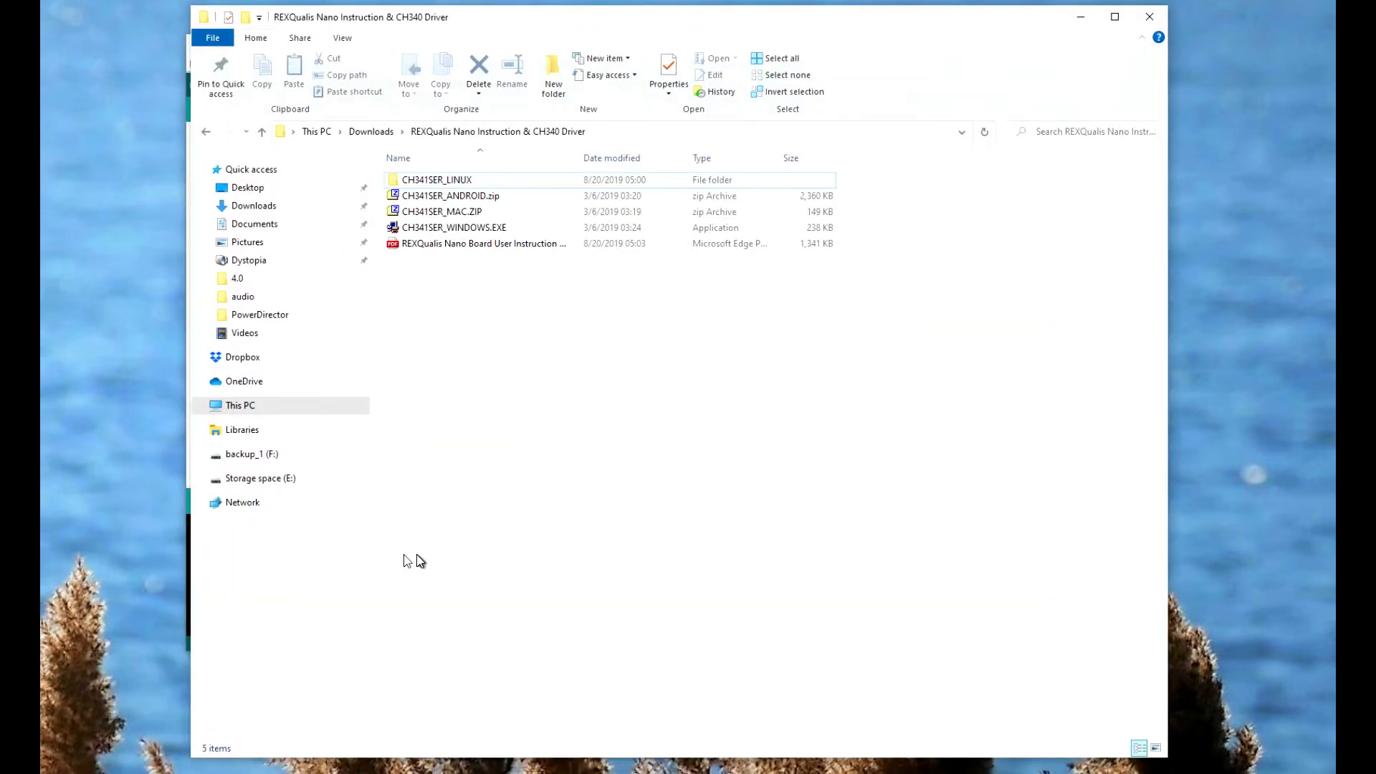
Run CH341SER_WINDOWS.EXE from the REXQualis Nano Instruction & CH340 Driver folder.
click(483, 243)
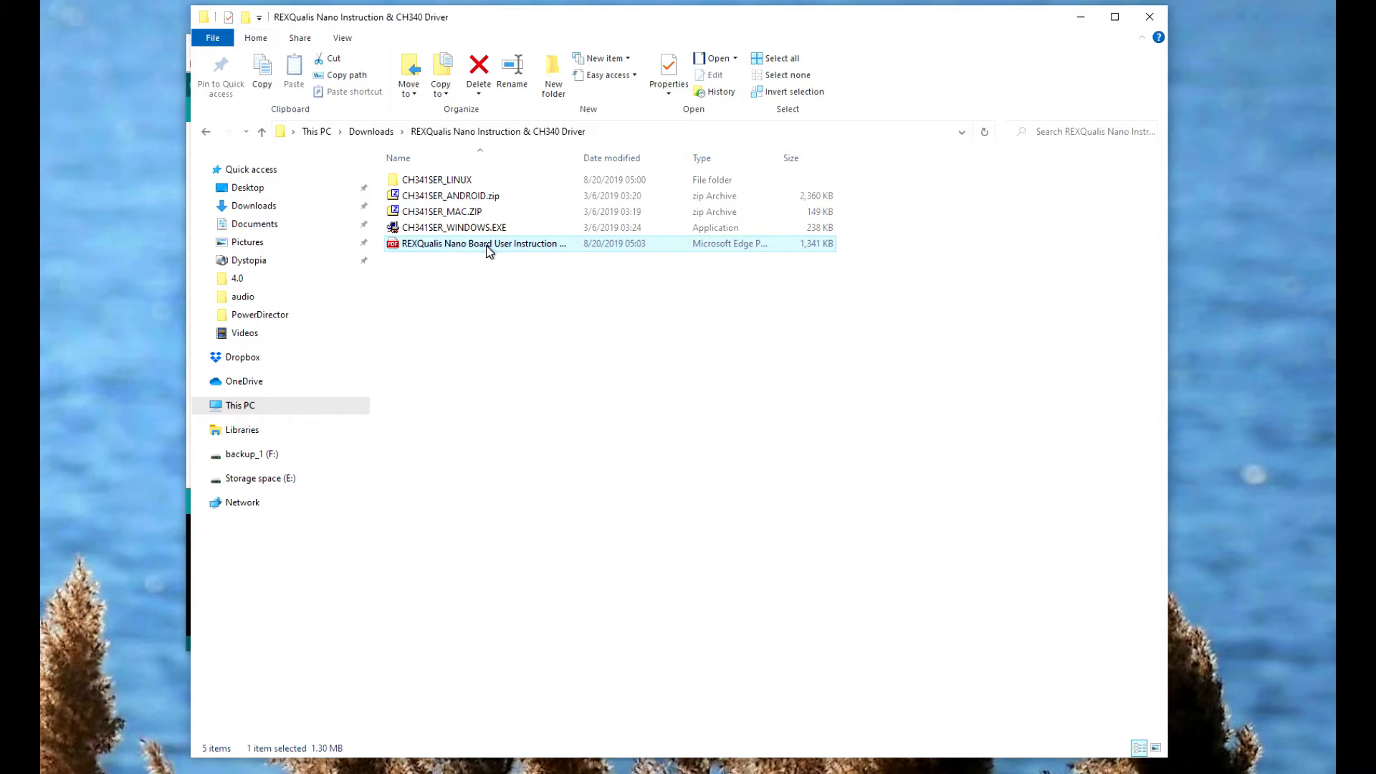
mouse_move(486, 304)
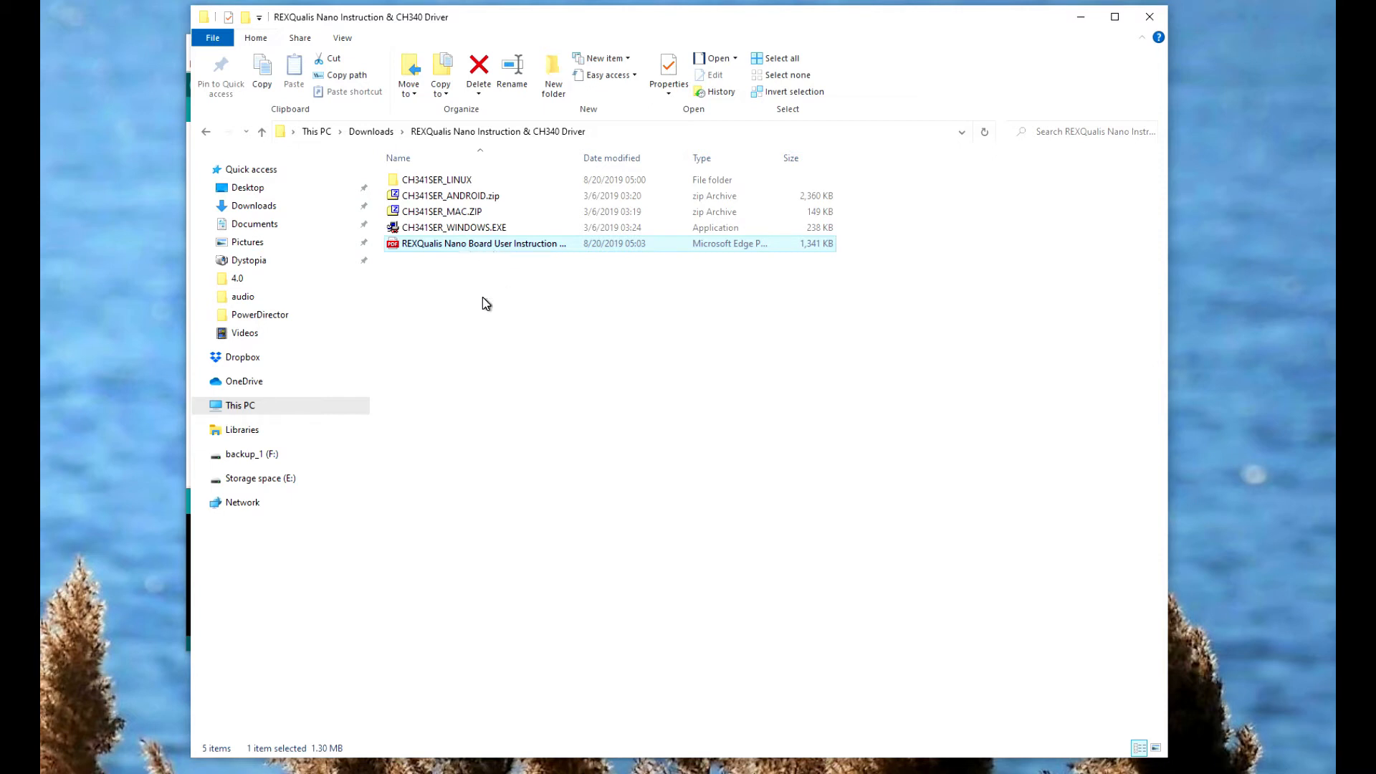
mouse_move(463, 297)
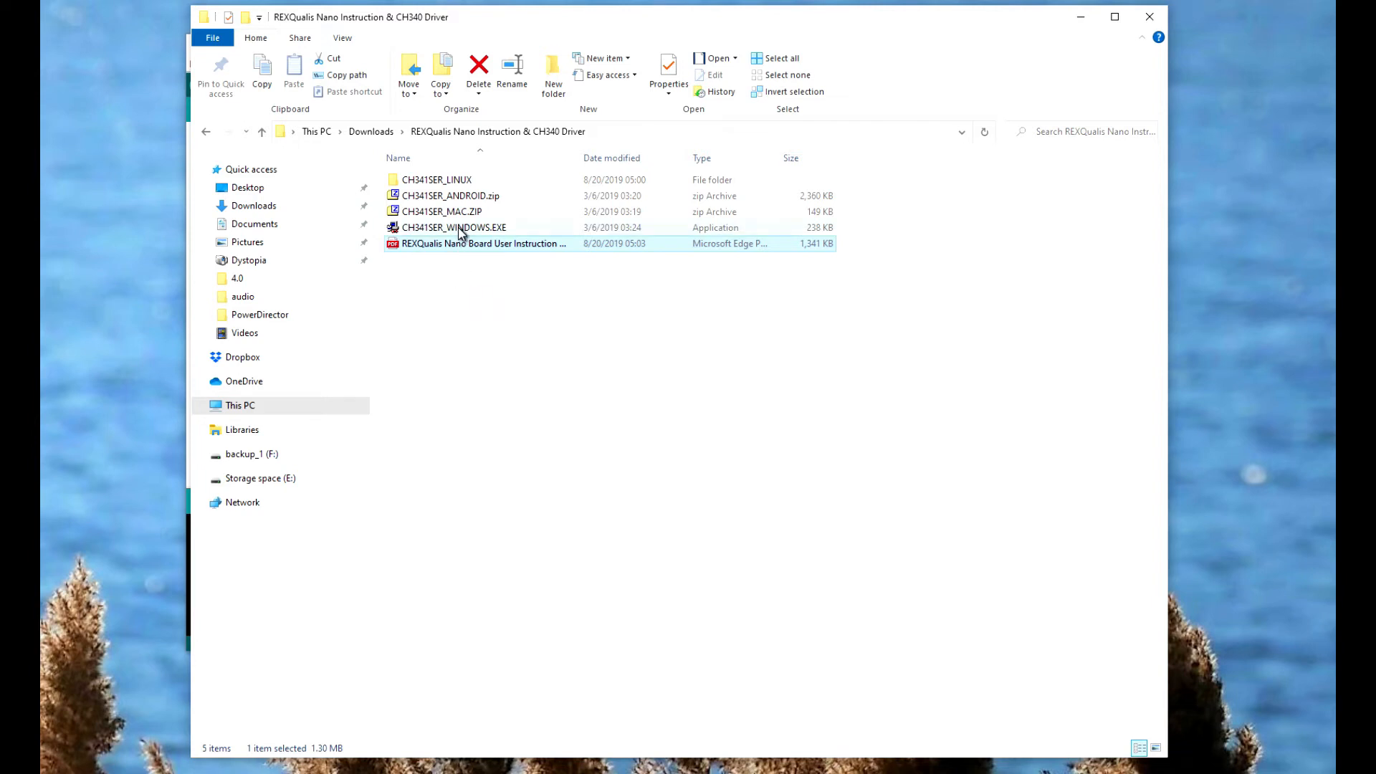
click(453, 228)
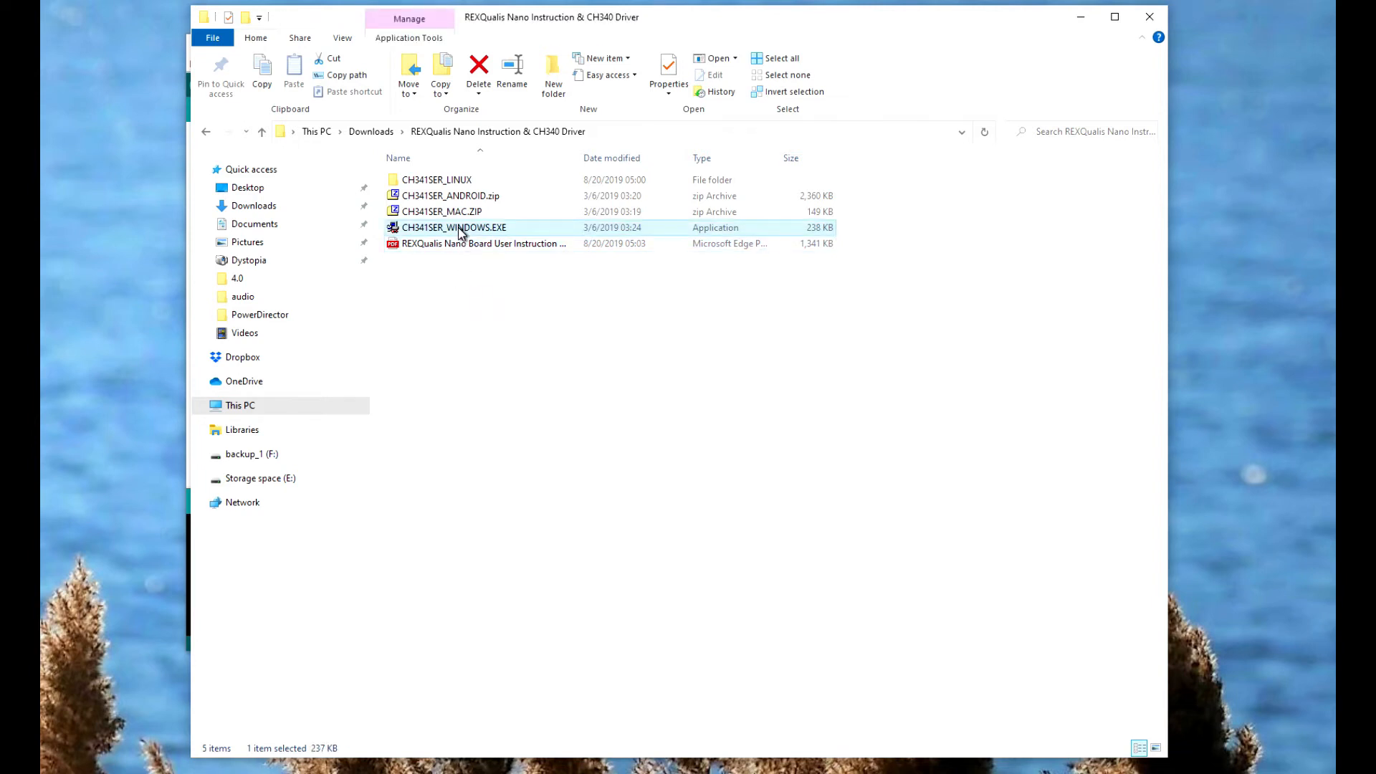
double_click(453, 228)
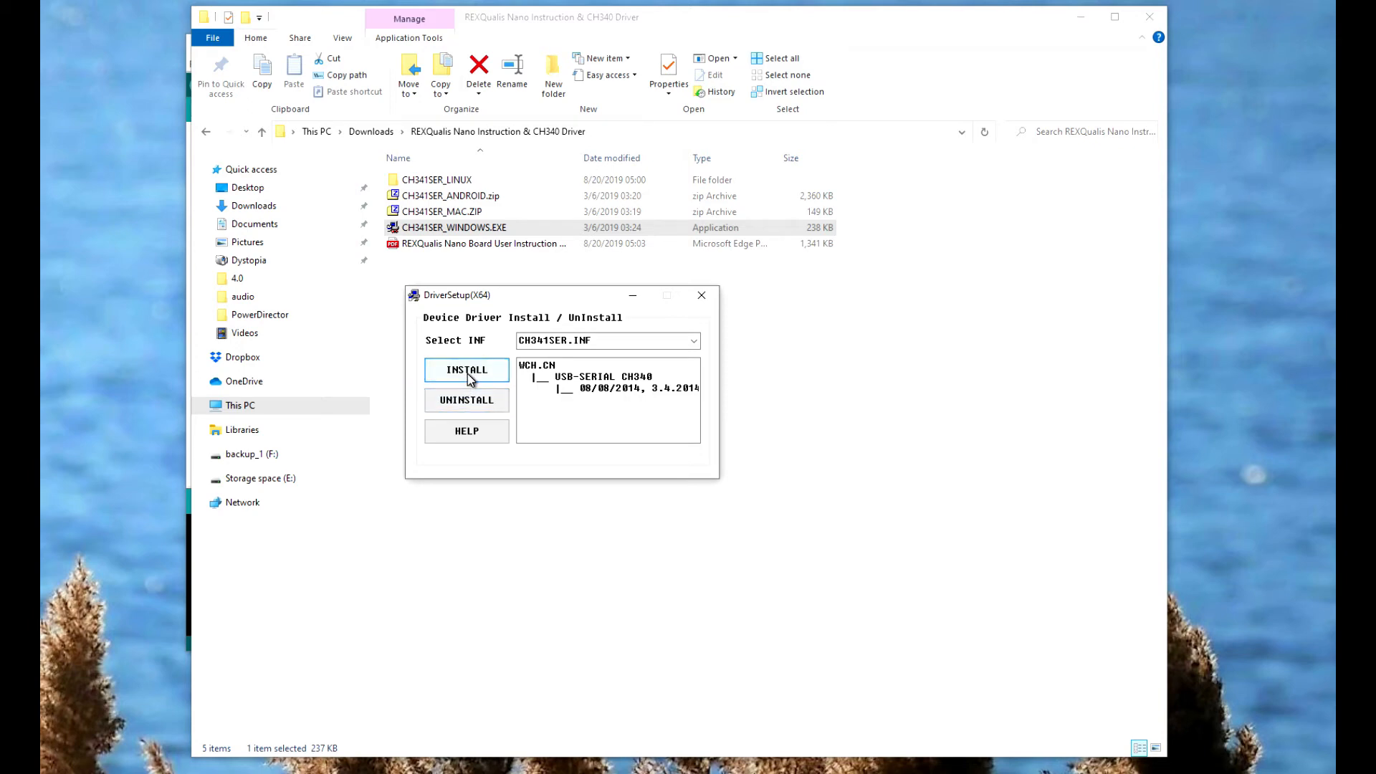
mouse_move(466, 400)
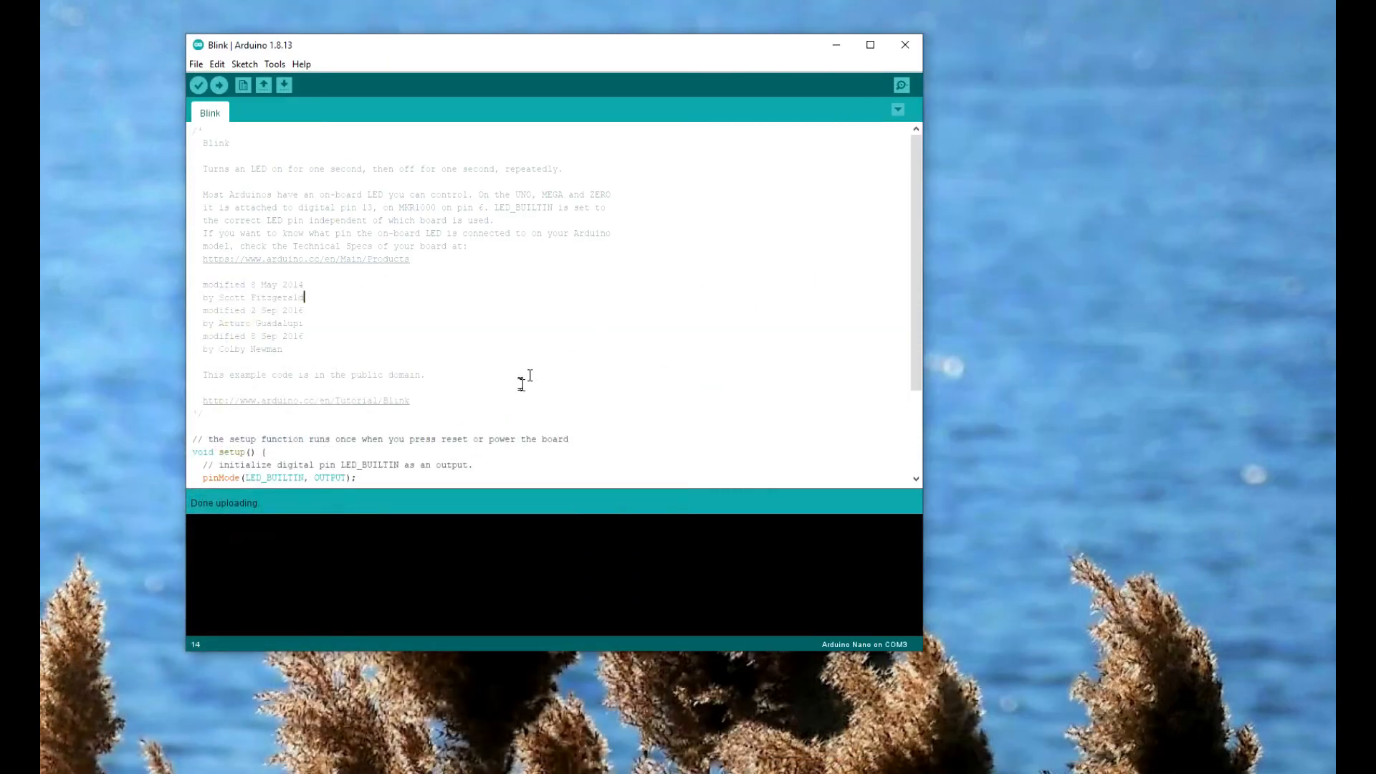
click(276, 63)
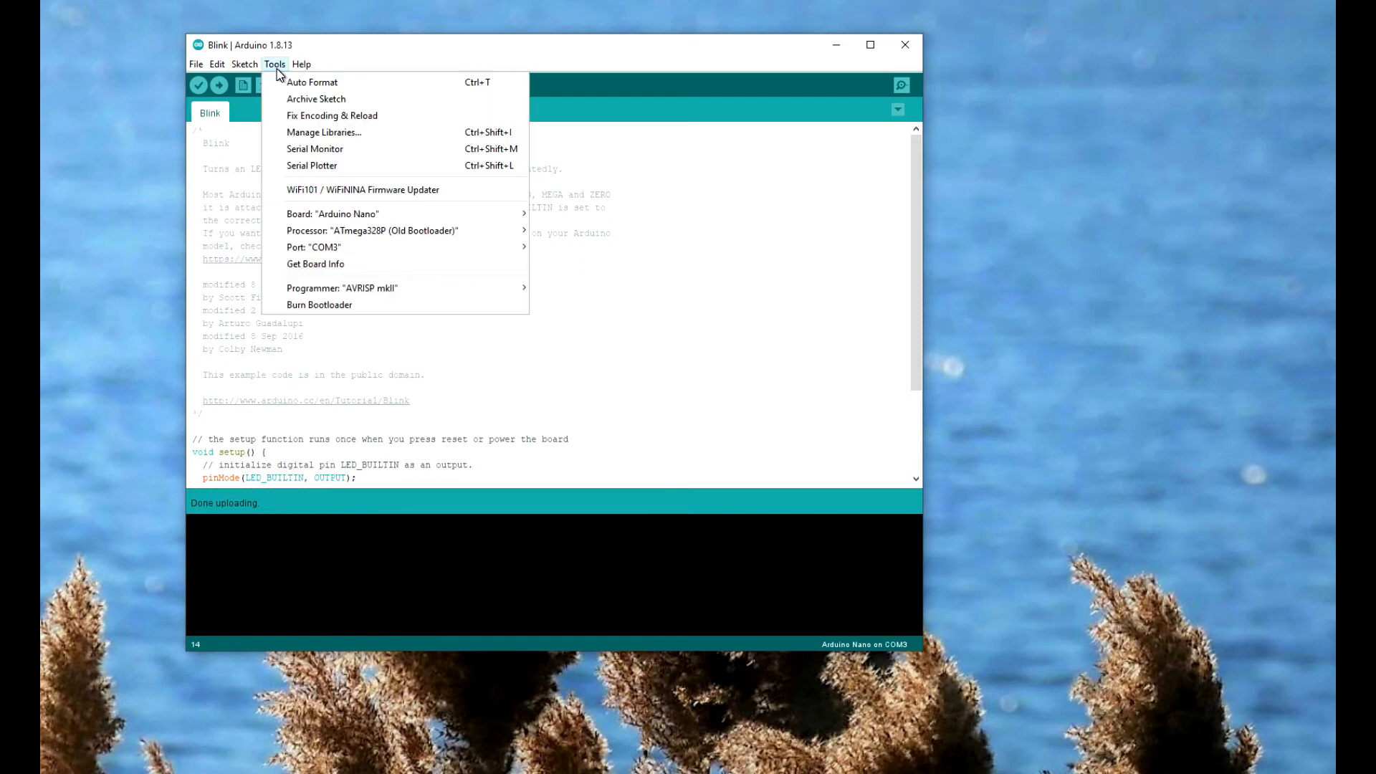
click(316, 264)
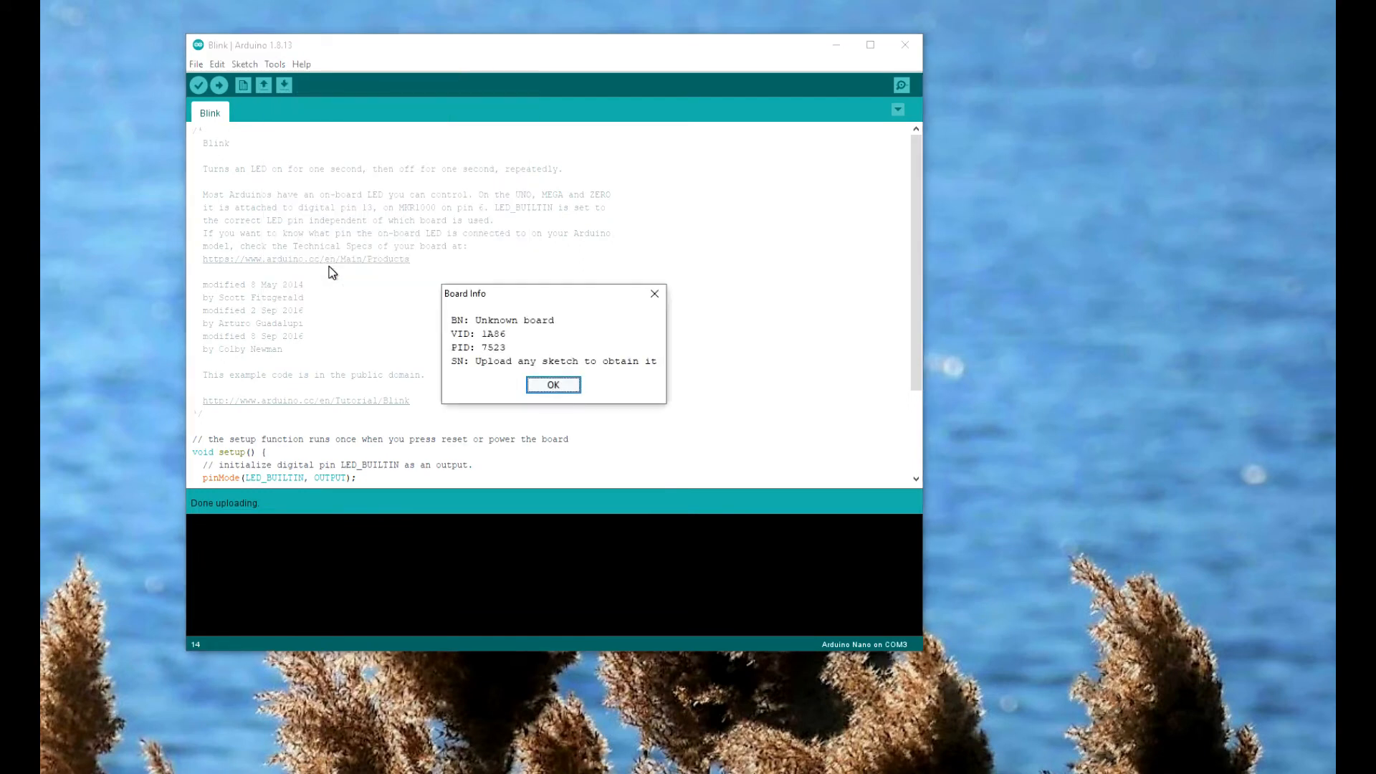
mouse_move(481, 360)
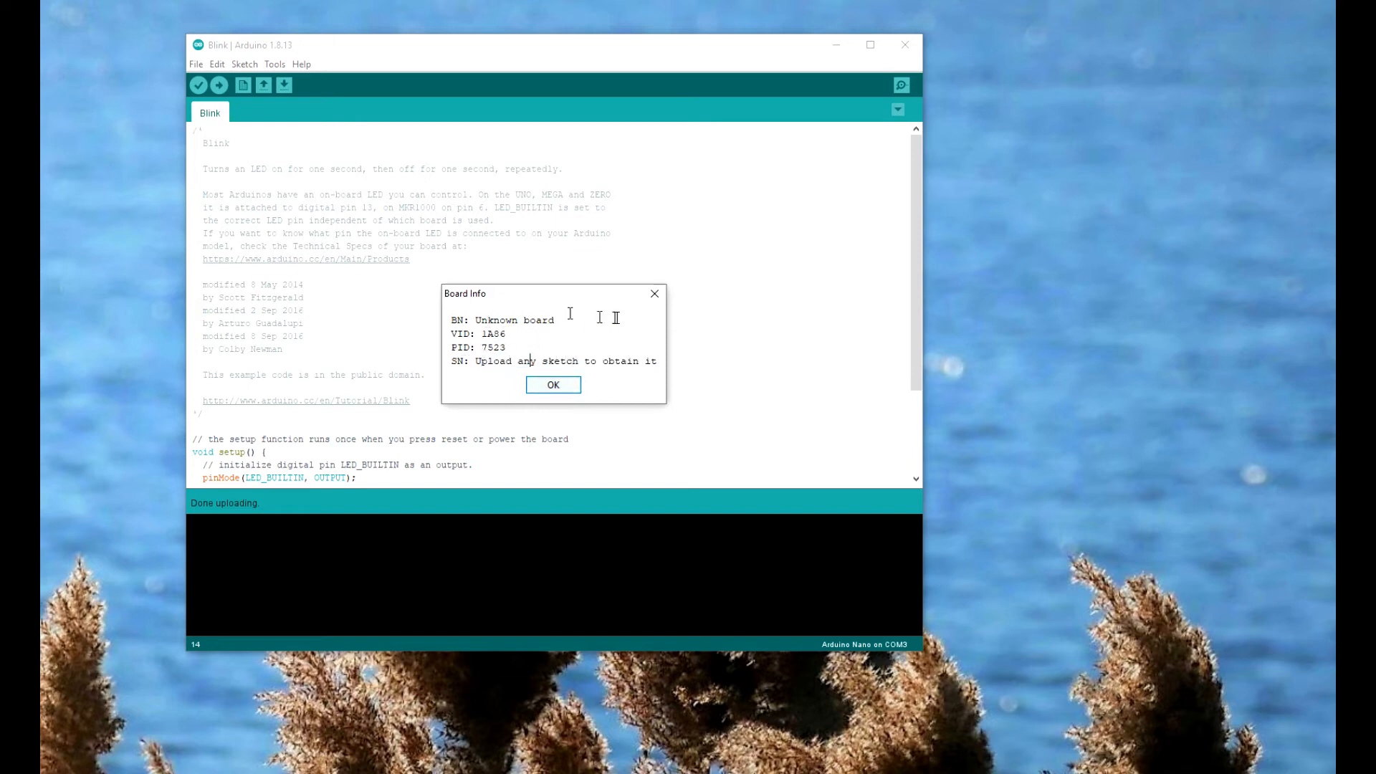
click(552, 384)
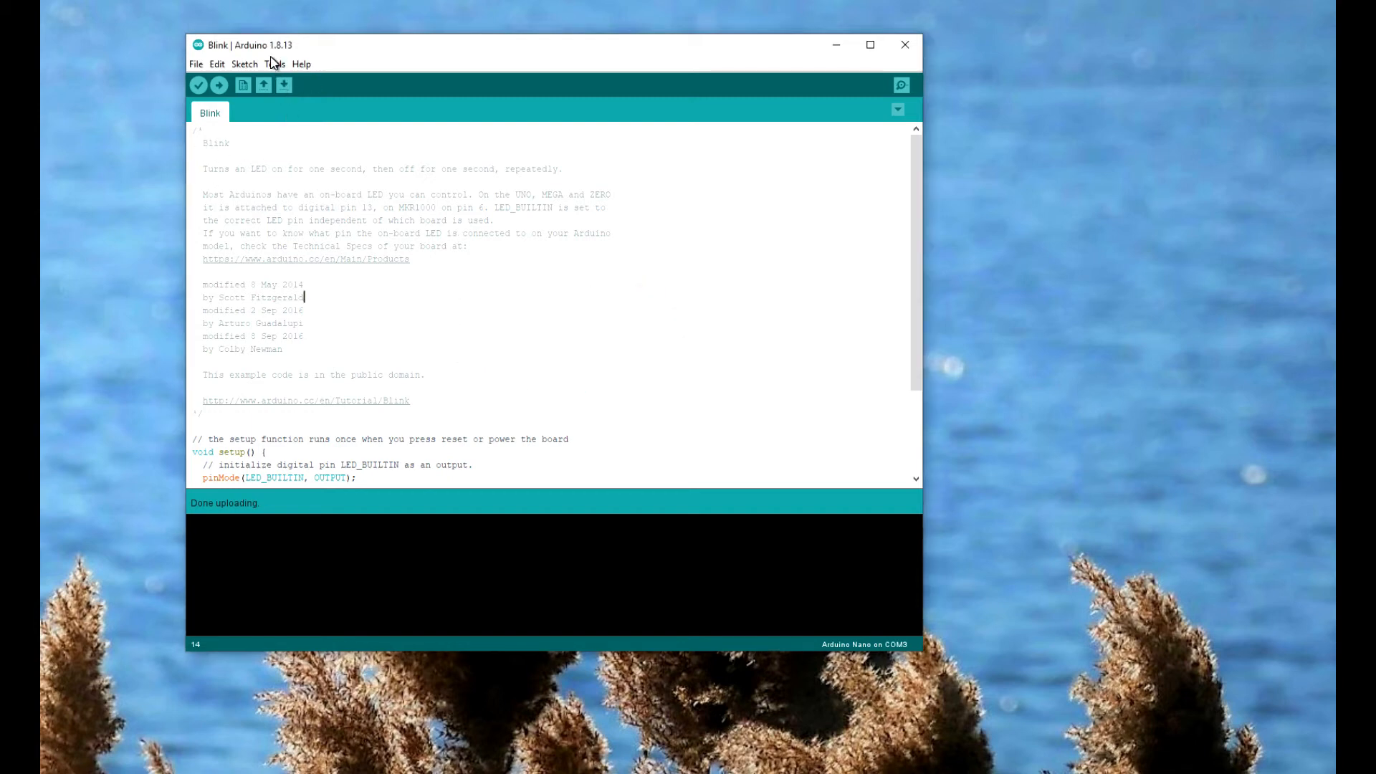
click(275, 63)
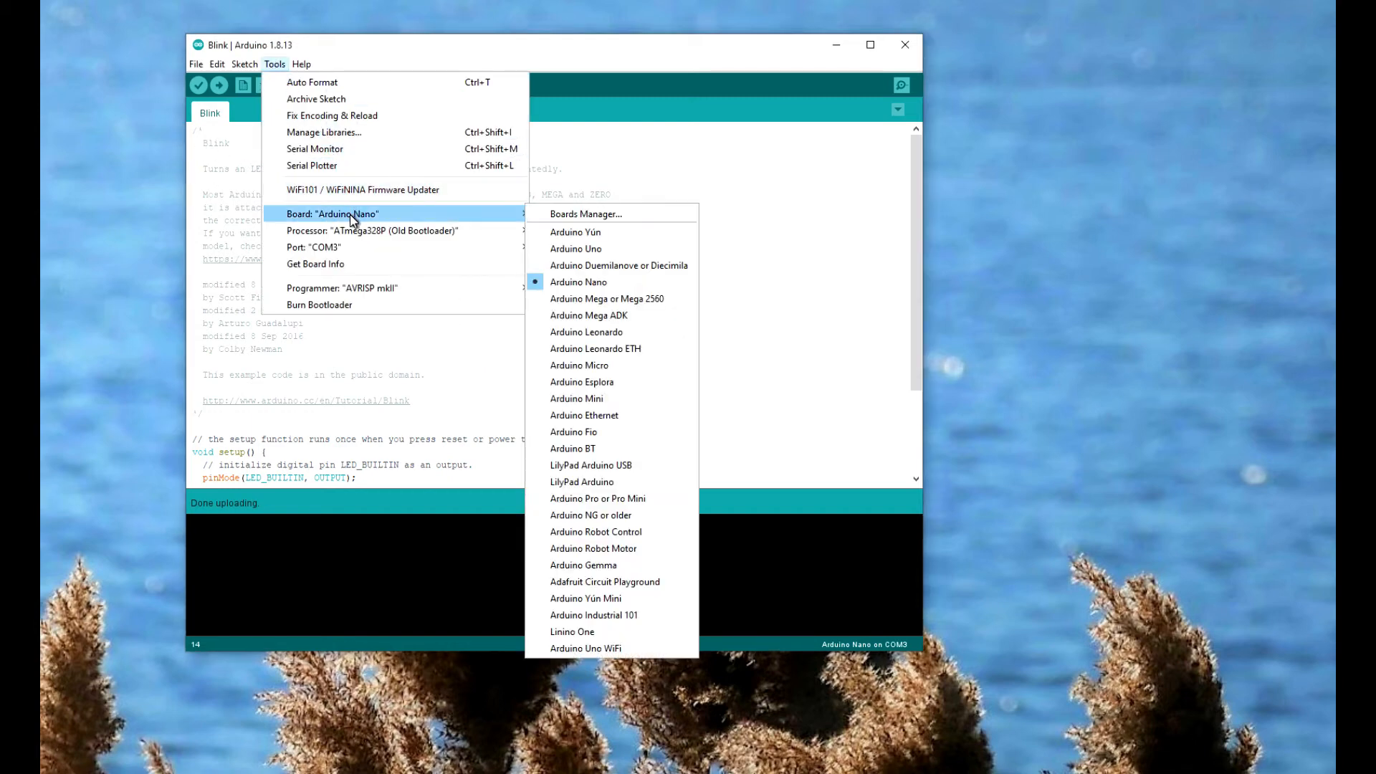
mouse_move(359, 230)
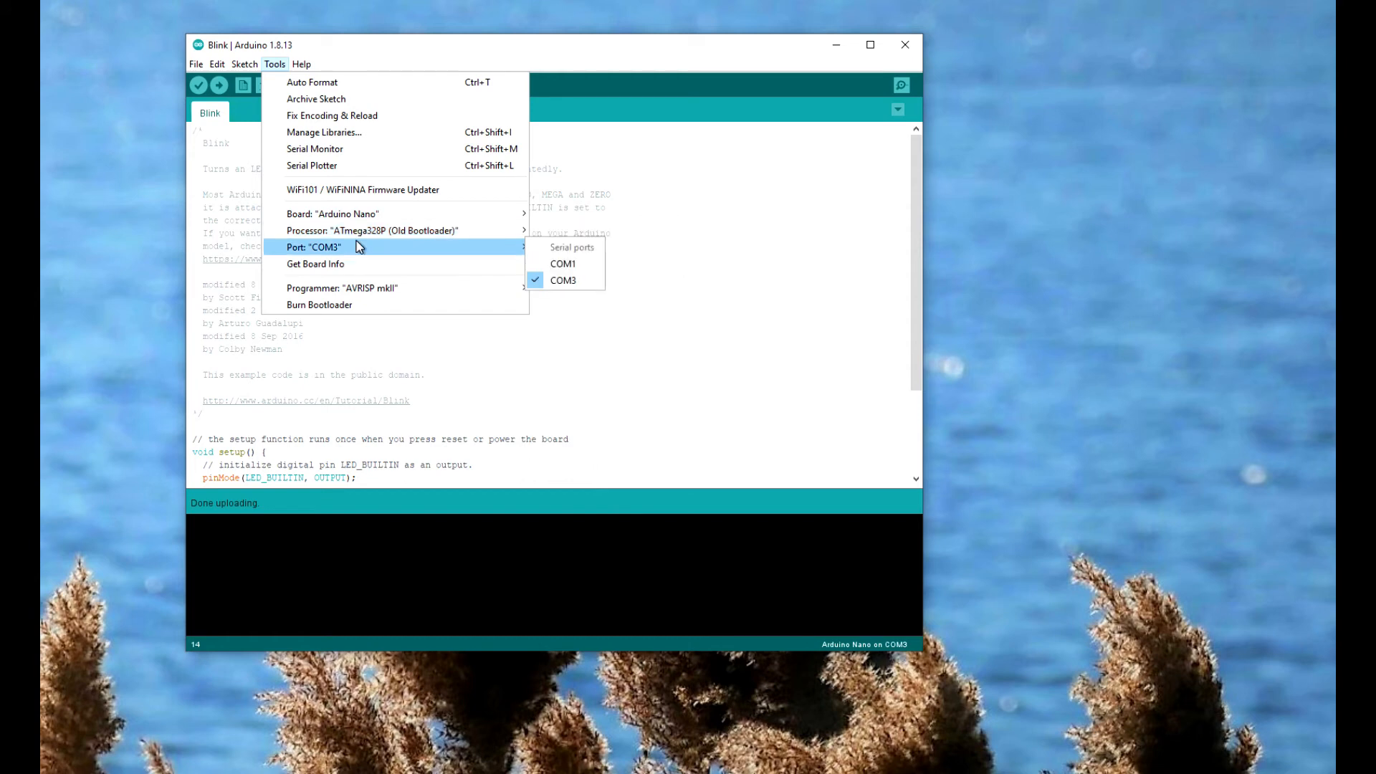
click(219, 85)
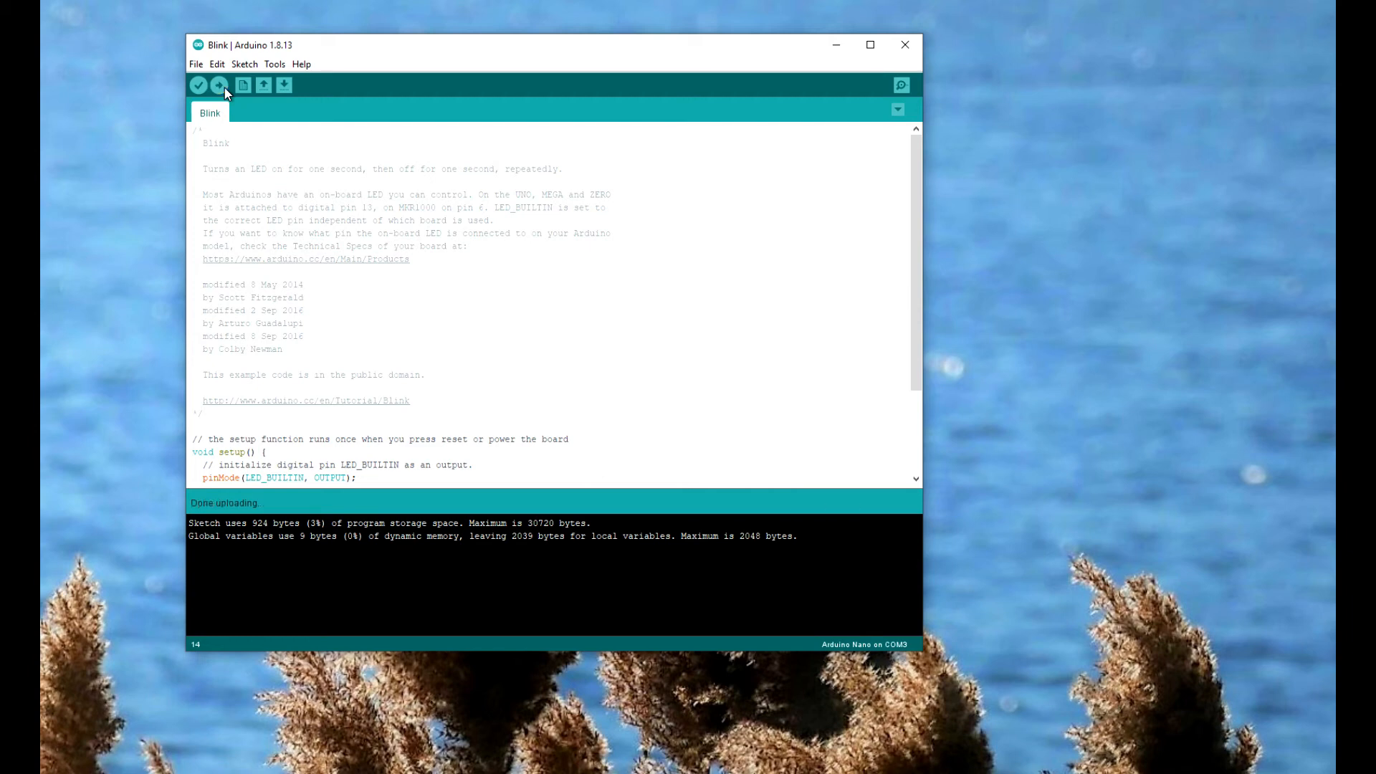
mouse_move(197, 85)
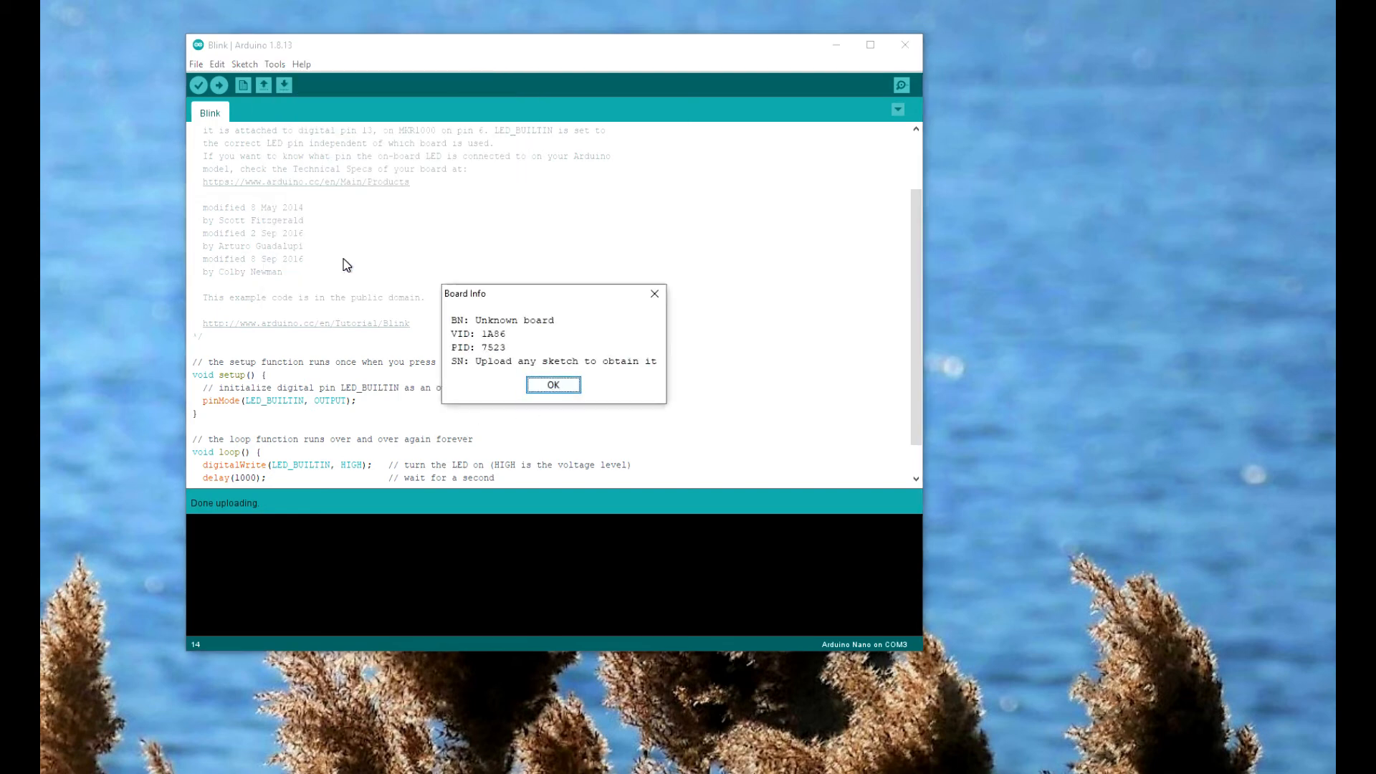
Dismiss the Board Info dialog reporting VID 1A86 / PID 7523 after the Blink upload.
click(552, 385)
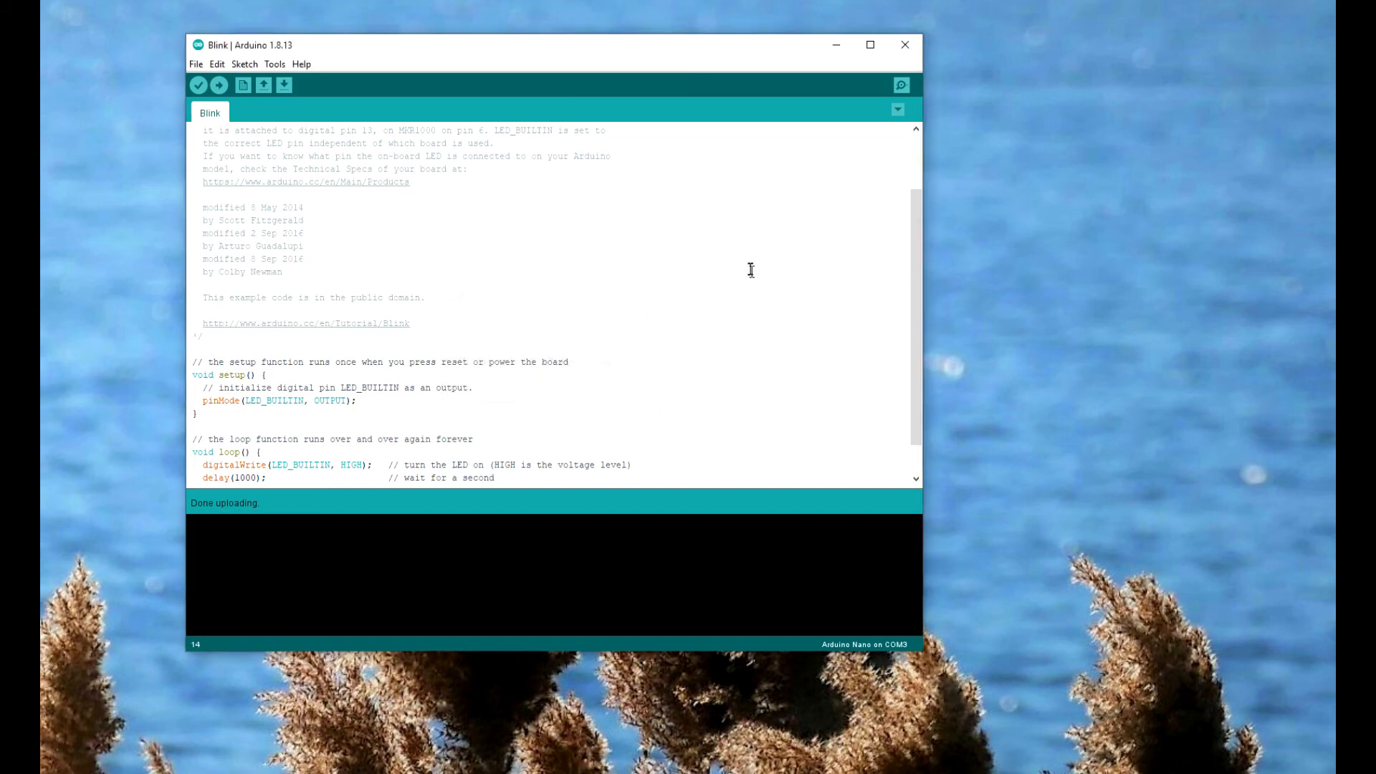